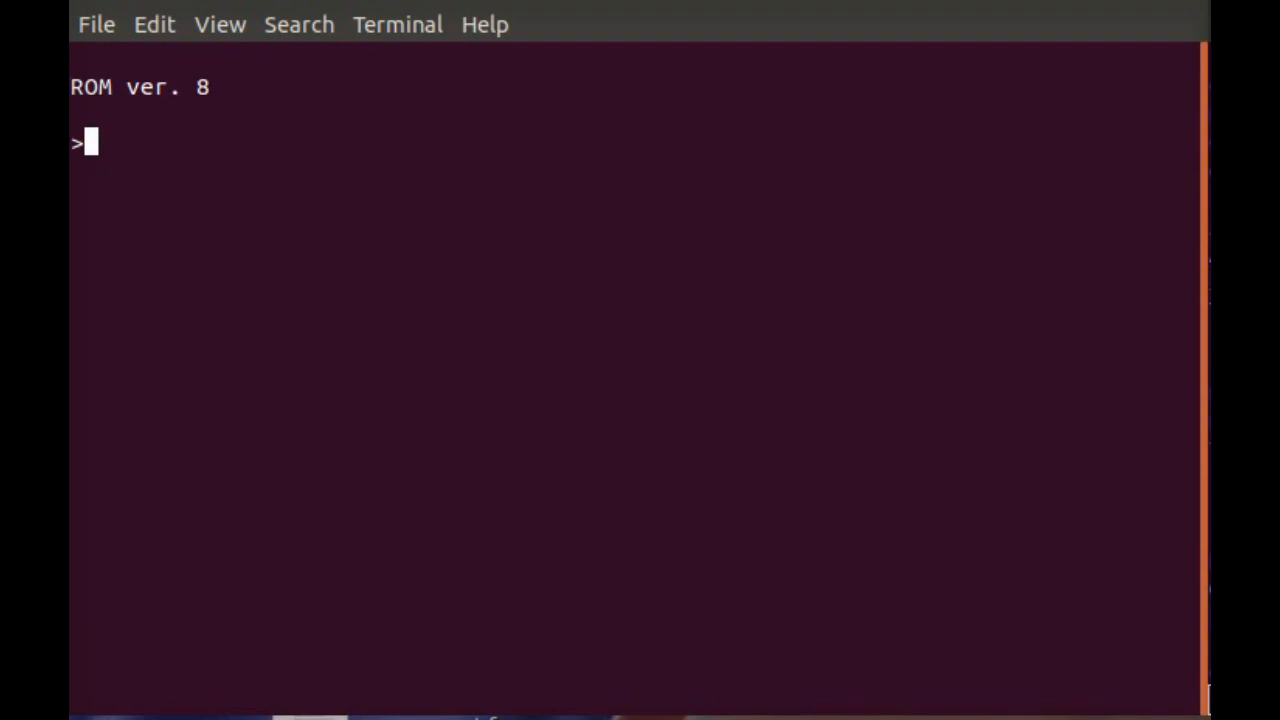
- Enter ? at the ROM ver. 8 monitor prompt to list its commands
text(?)
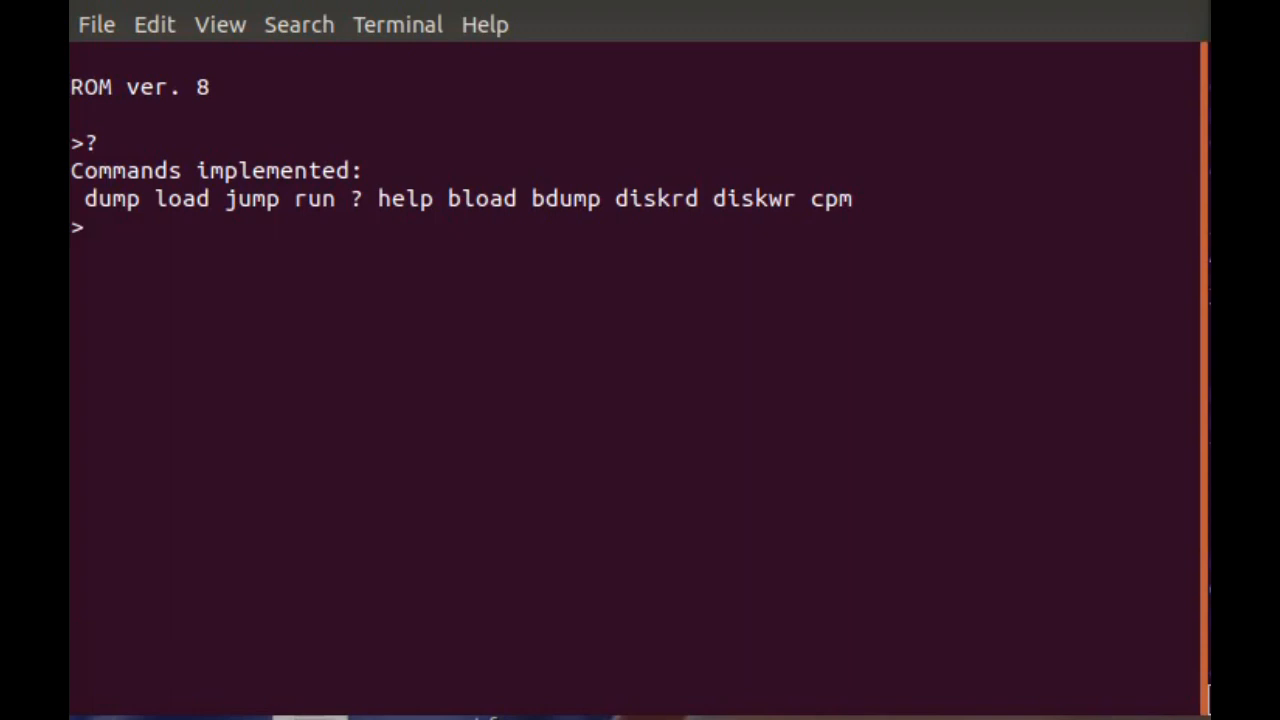
- Boot CP/M with cpm, then run dir to show MONITOR.COM and HELLO.COM
text(cpm)
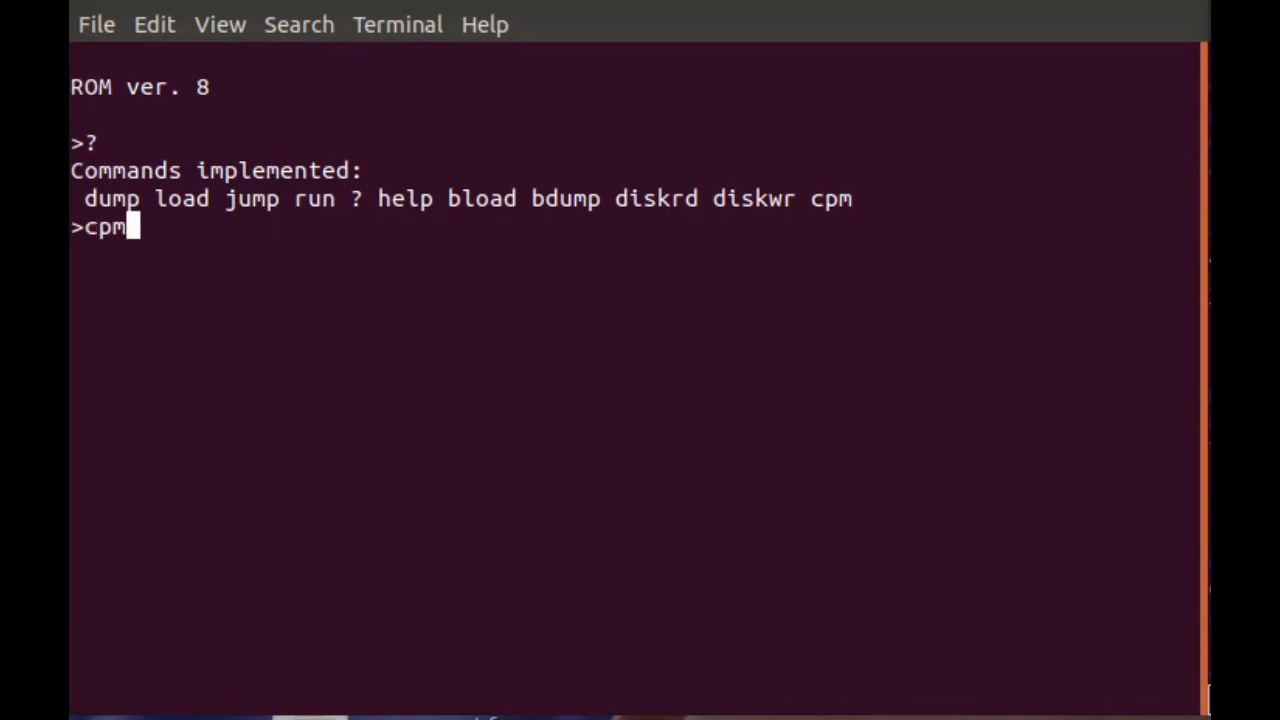
key(Return)
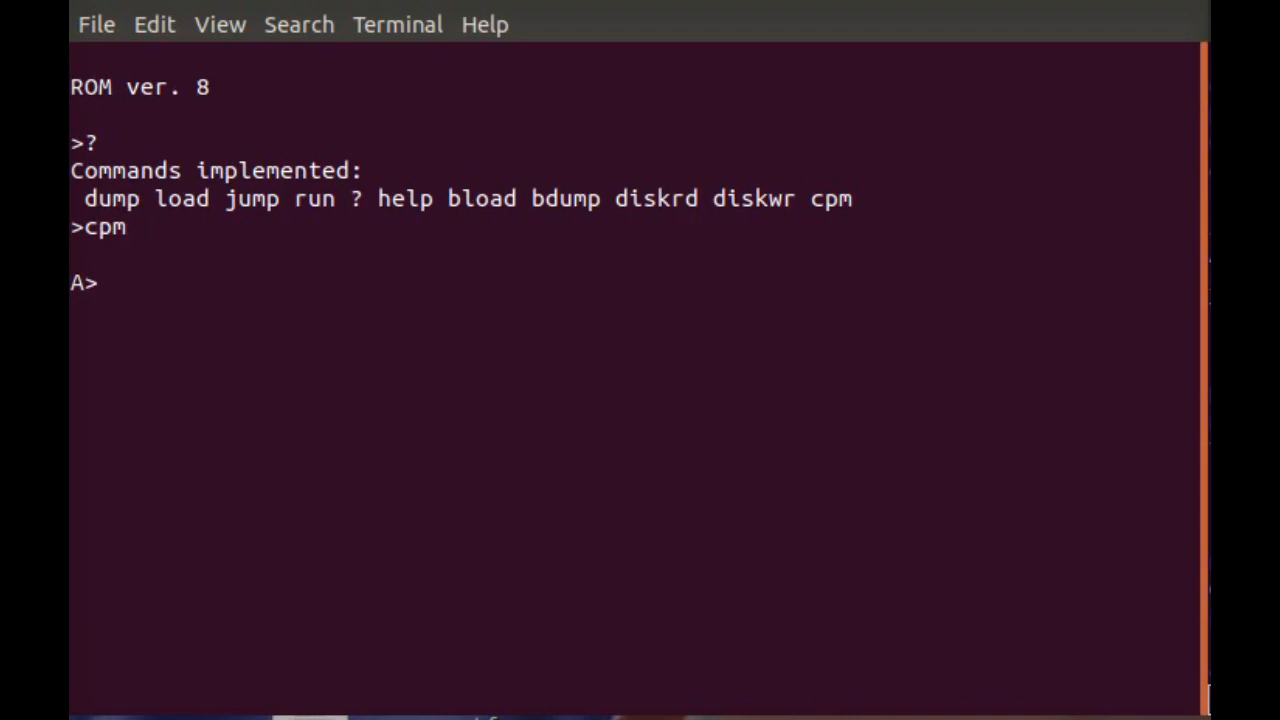
text(dir)
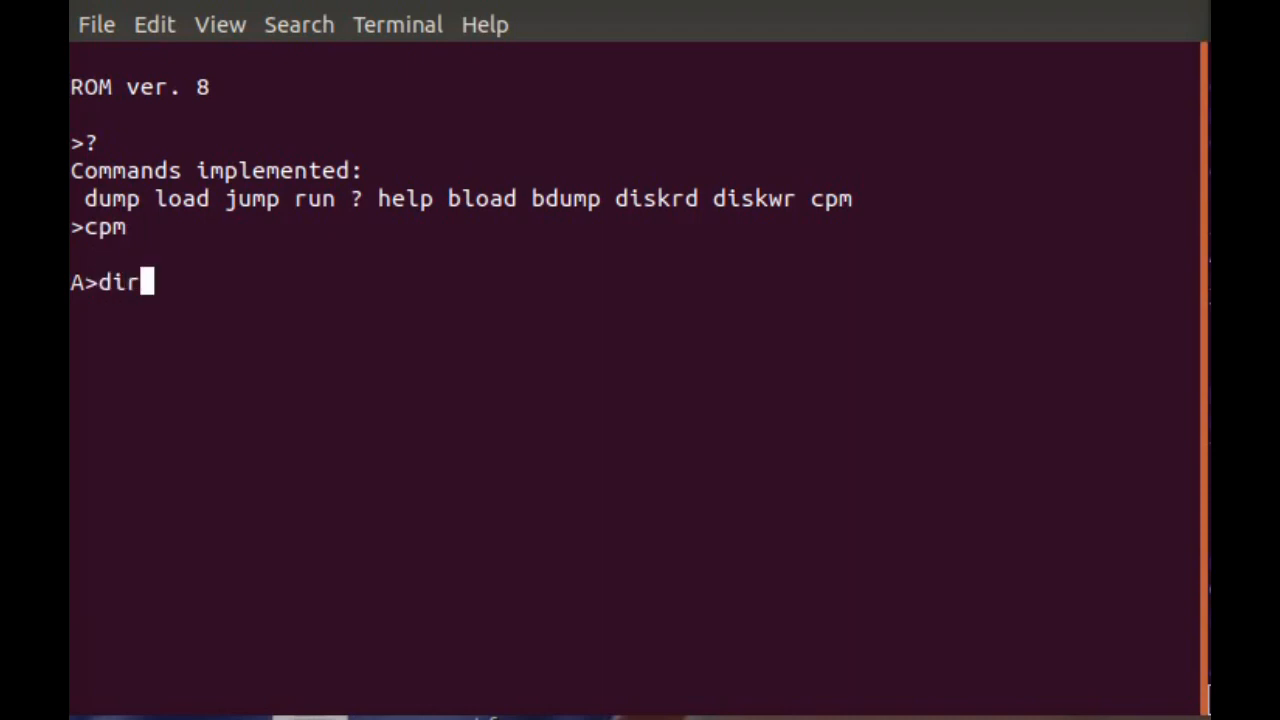
key(Return)
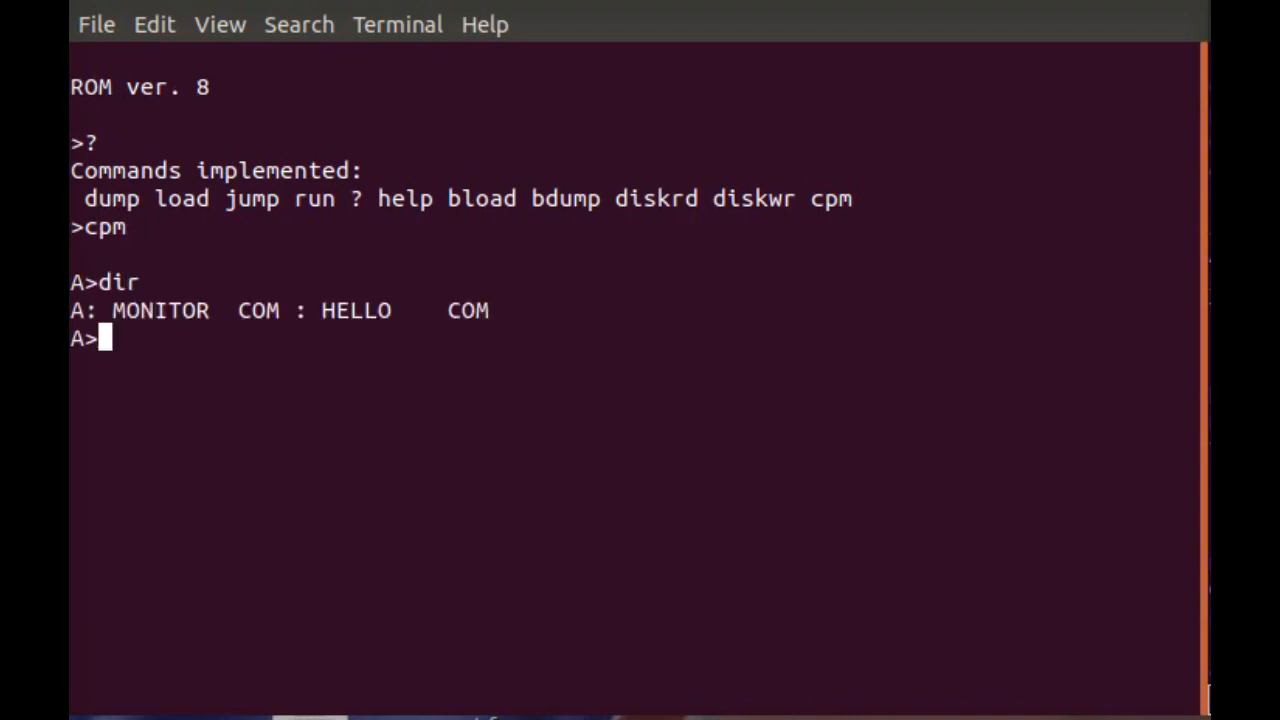